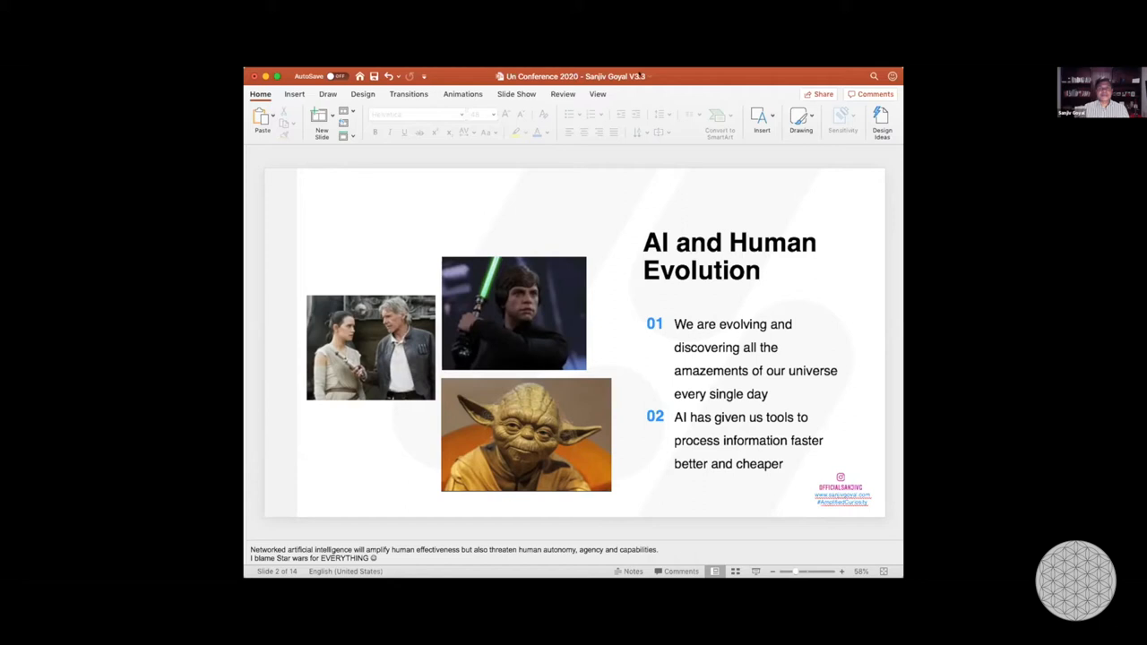
{"action": "mouse_move", "coordinate": [609, 197]}
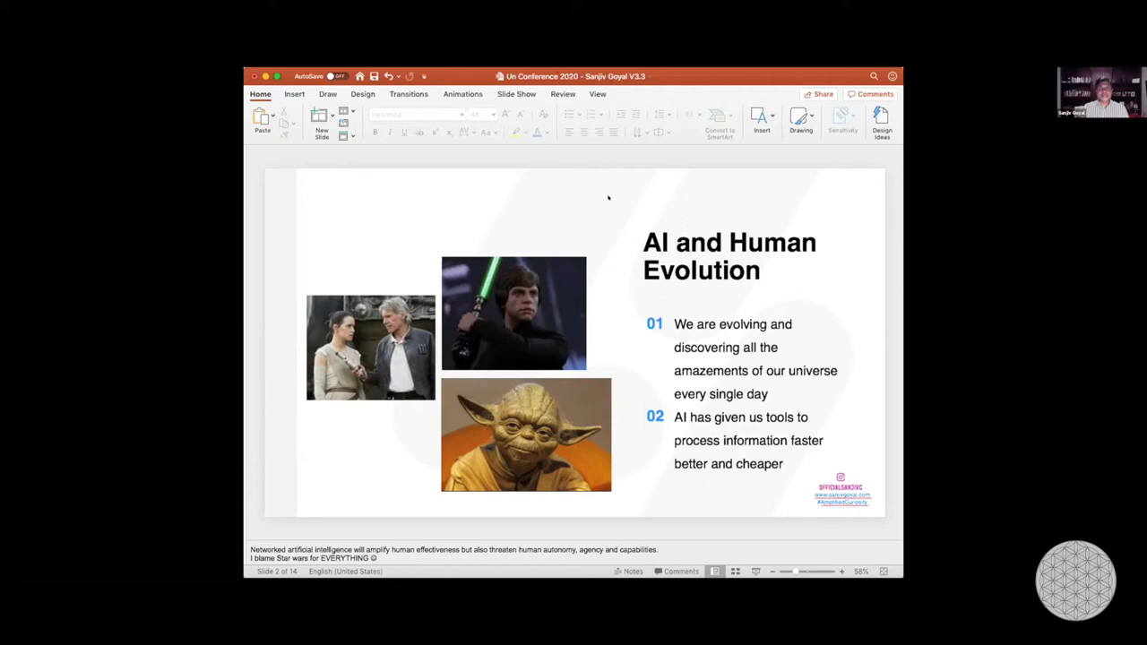
{"action": "mouse_move", "coordinate": [638, 93]}
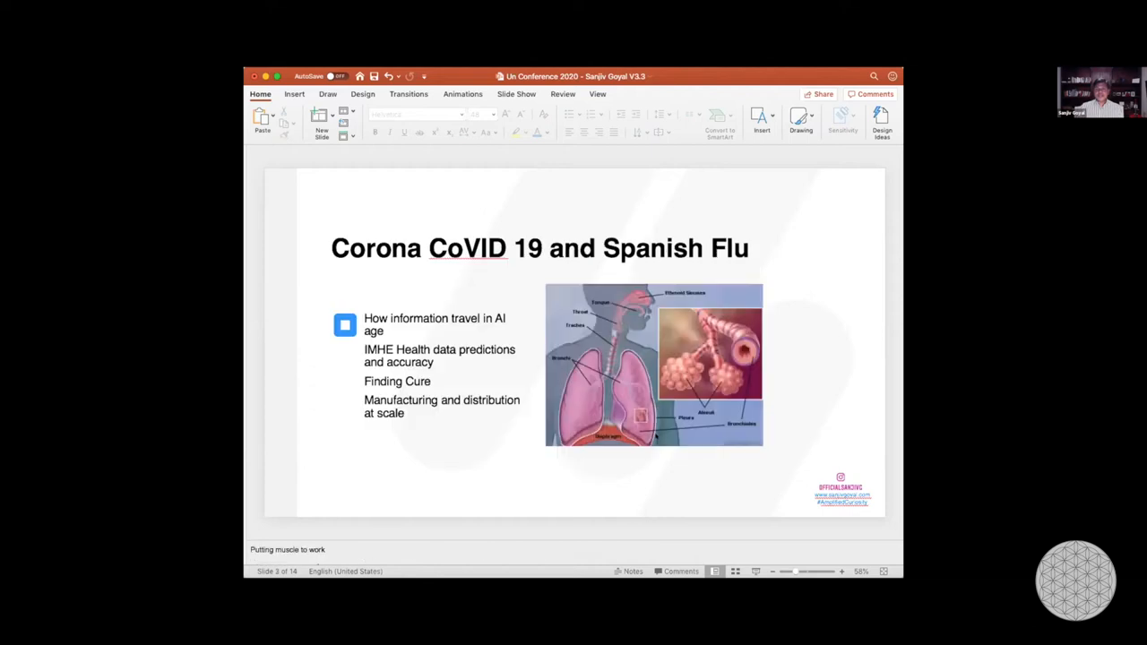
{"action": "mouse_move", "coordinate": [828, 405]}
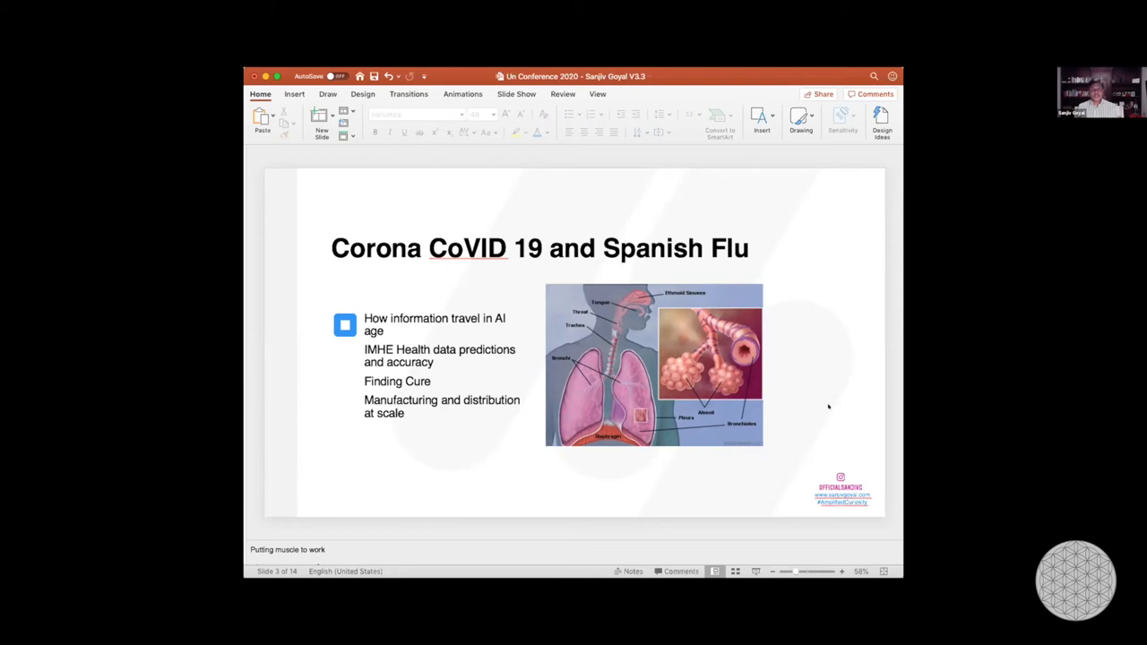
{"action": "mouse_move", "coordinate": [821, 399]}
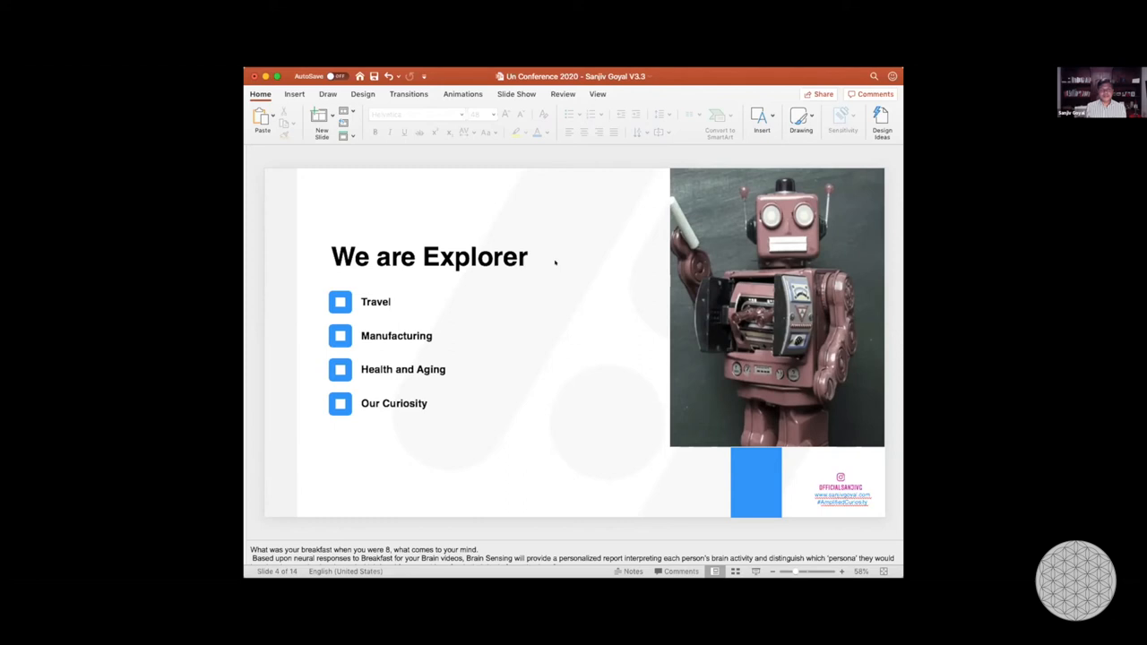
{"action": "mouse_move", "coordinate": [513, 337]}
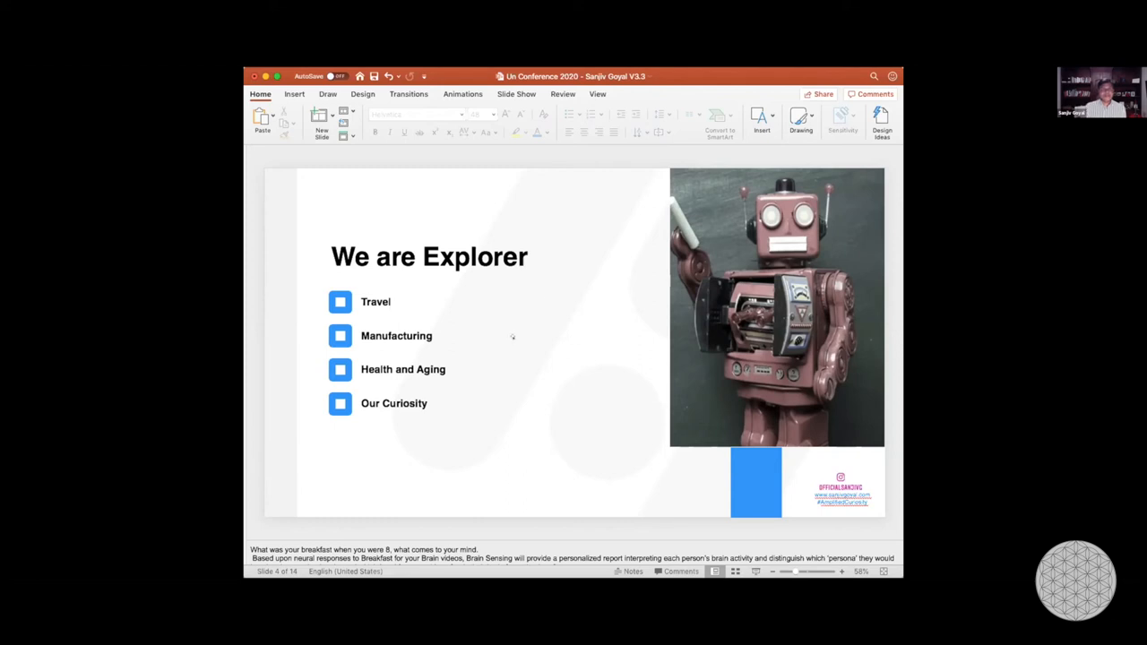
{"action": "mouse_move", "coordinate": [501, 380]}
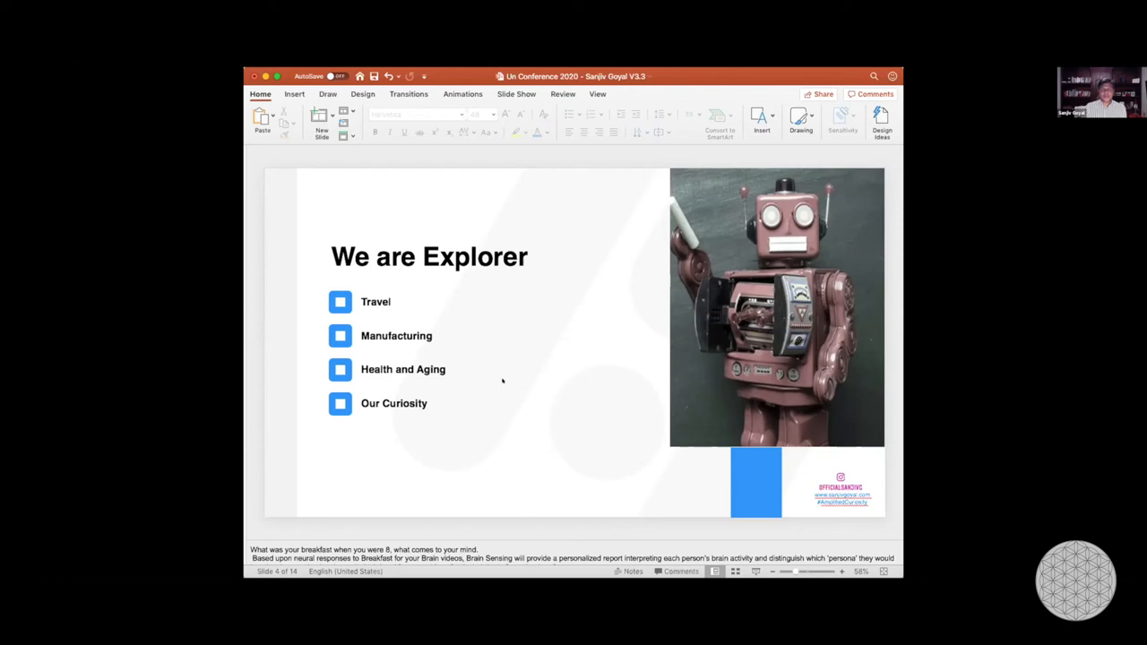
{"action": "mouse_move", "coordinate": [500, 380]}
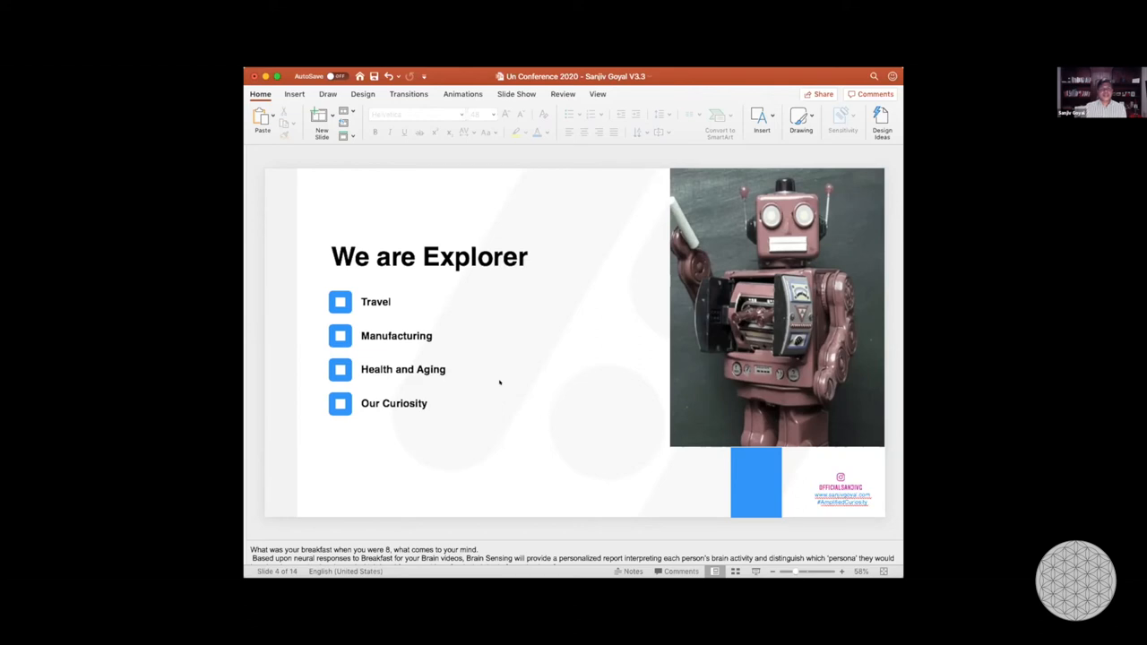
Advance to slide 5, 'Societal Impact', covering skills, universal basic income and health.
{"action": "key", "text": "right"}
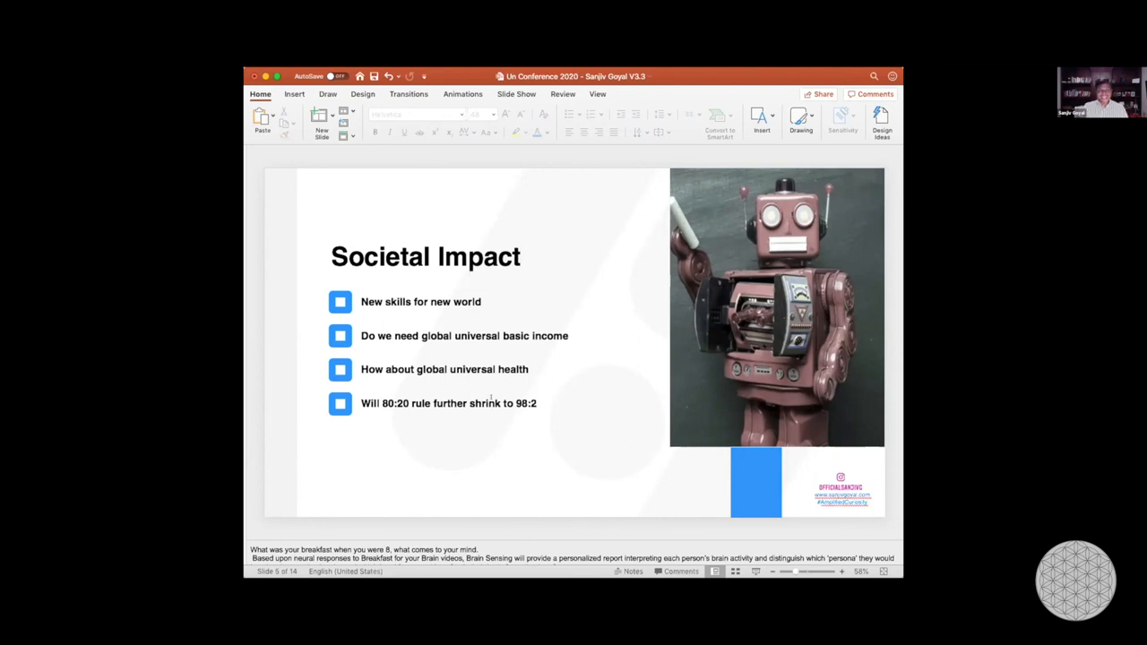
{"action": "key", "text": "down"}
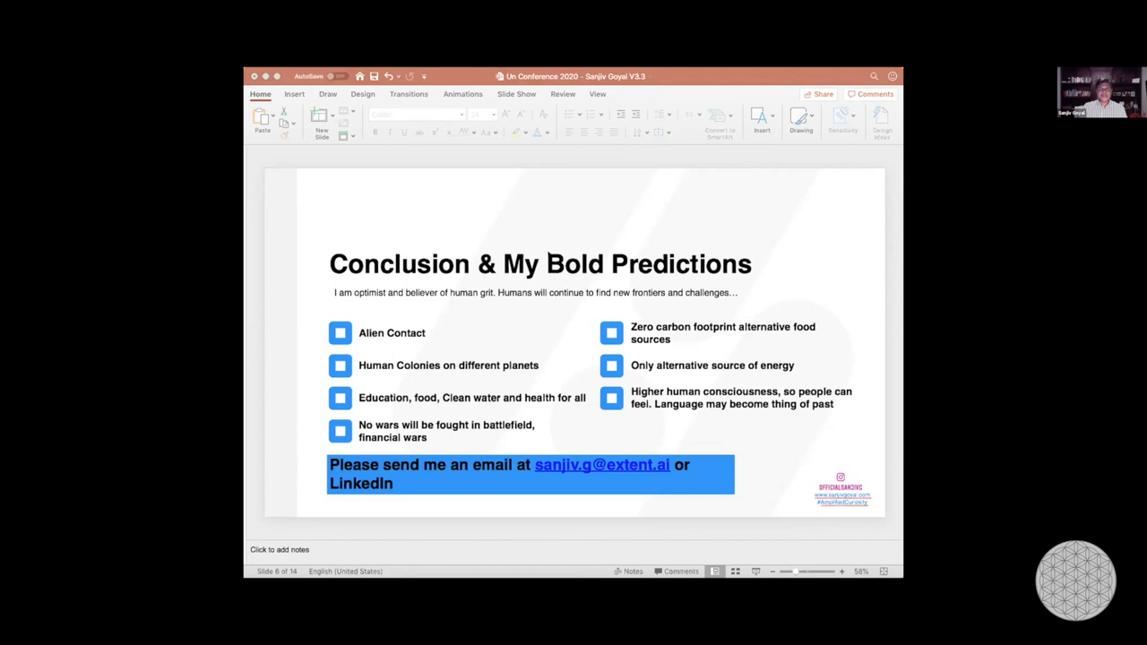
{"action": "mouse_move", "coordinate": [522, 210]}
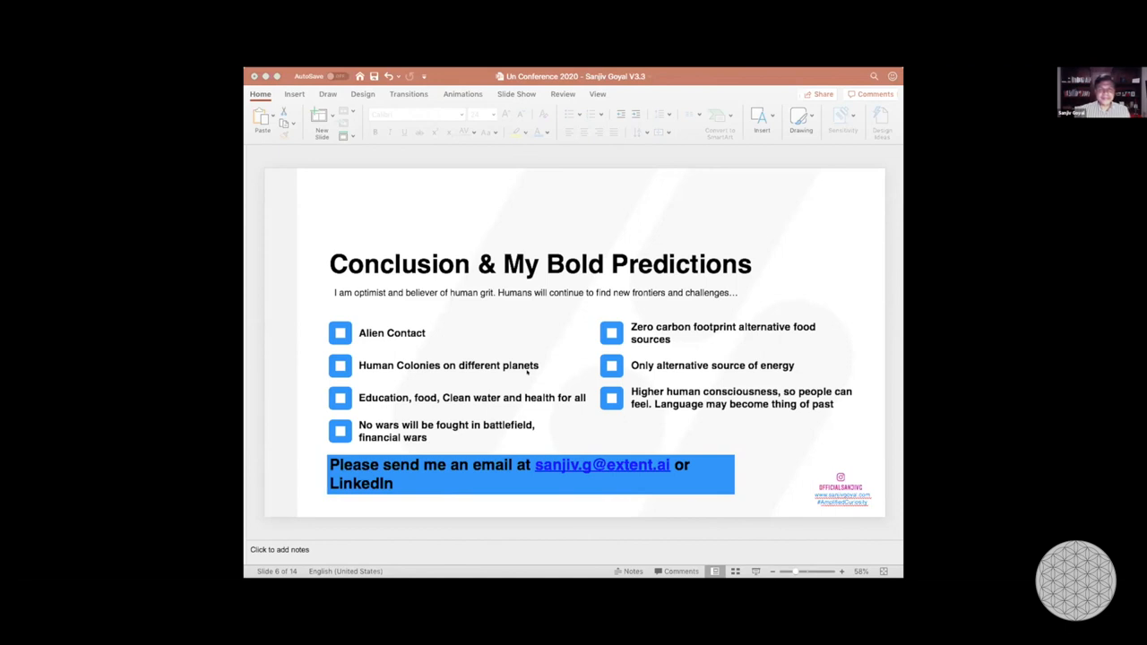
{"action": "mouse_move", "coordinate": [500, 544]}
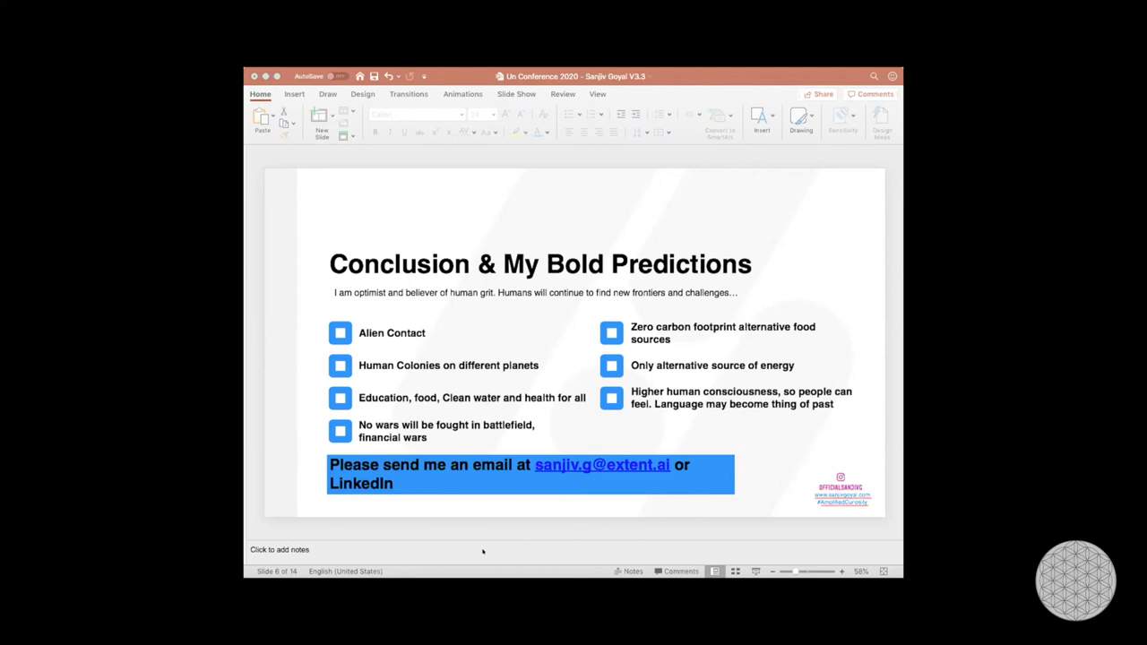
{"action": "mouse_move", "coordinate": [516, 444]}
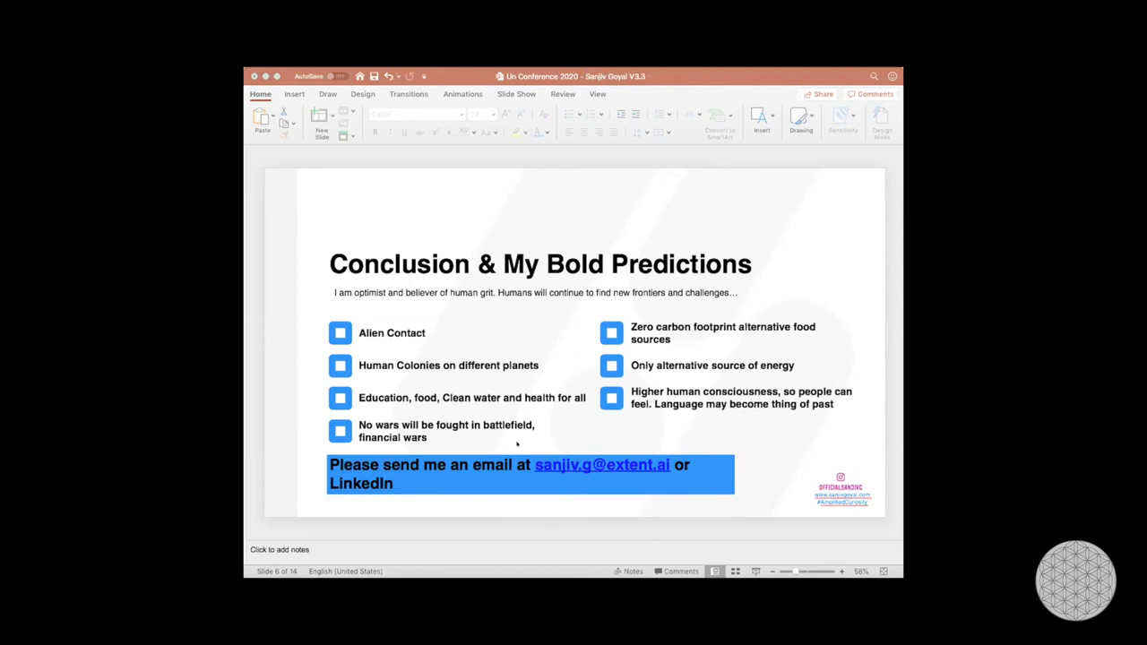